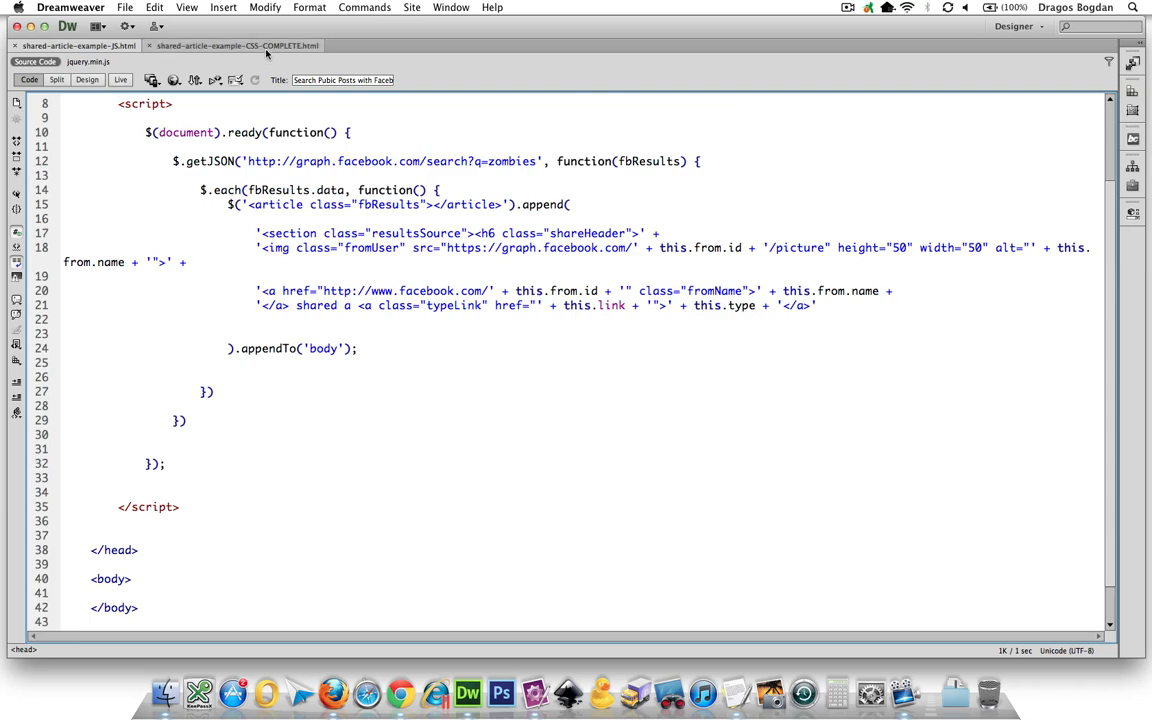
Check the complete example, then close the shared-a-link header with </h6> after '</a>' on line 21
click(234, 46)
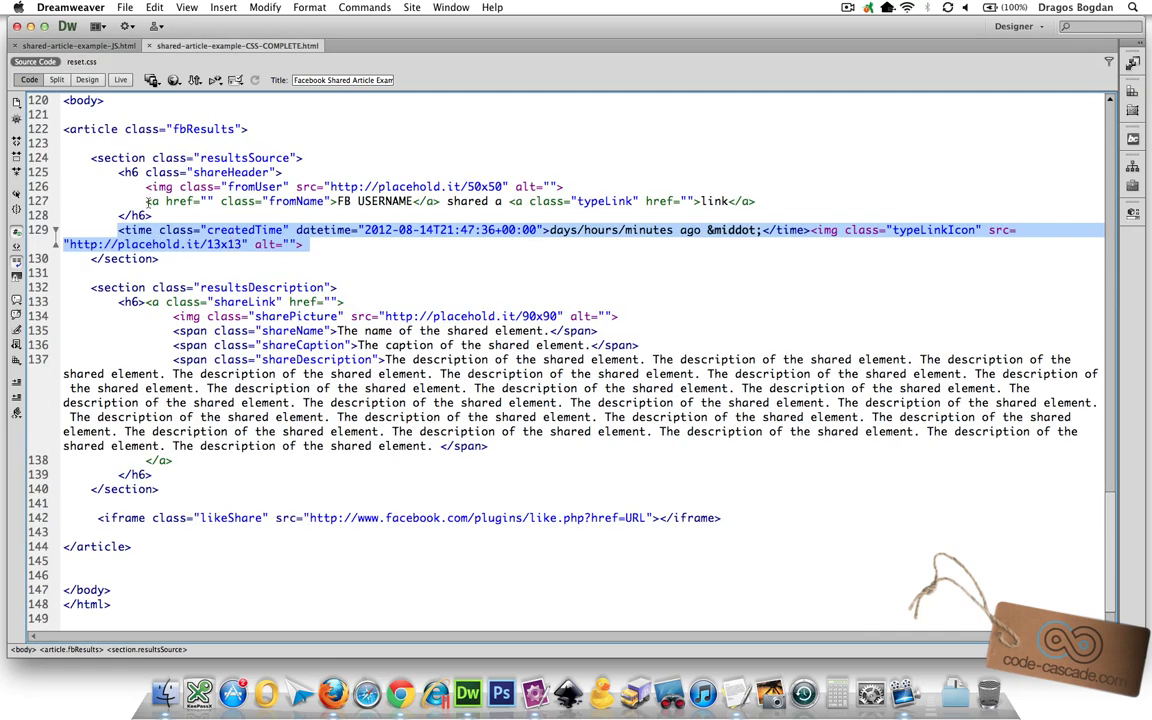
click(757, 201)
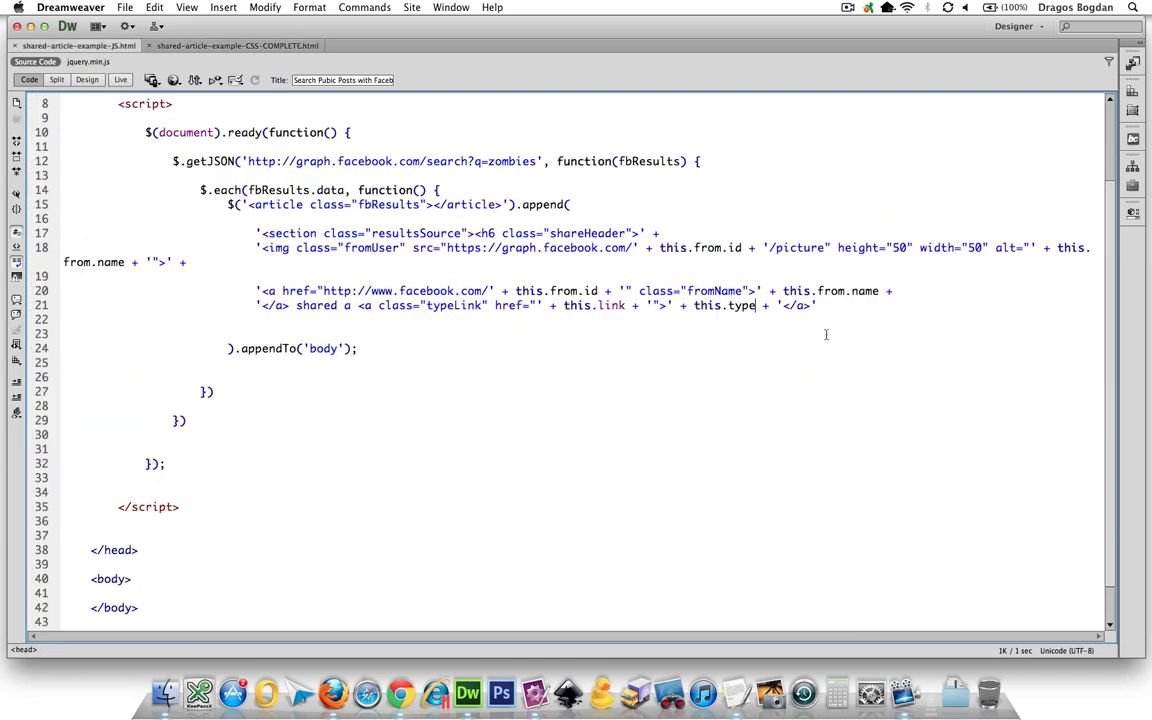
text(<)
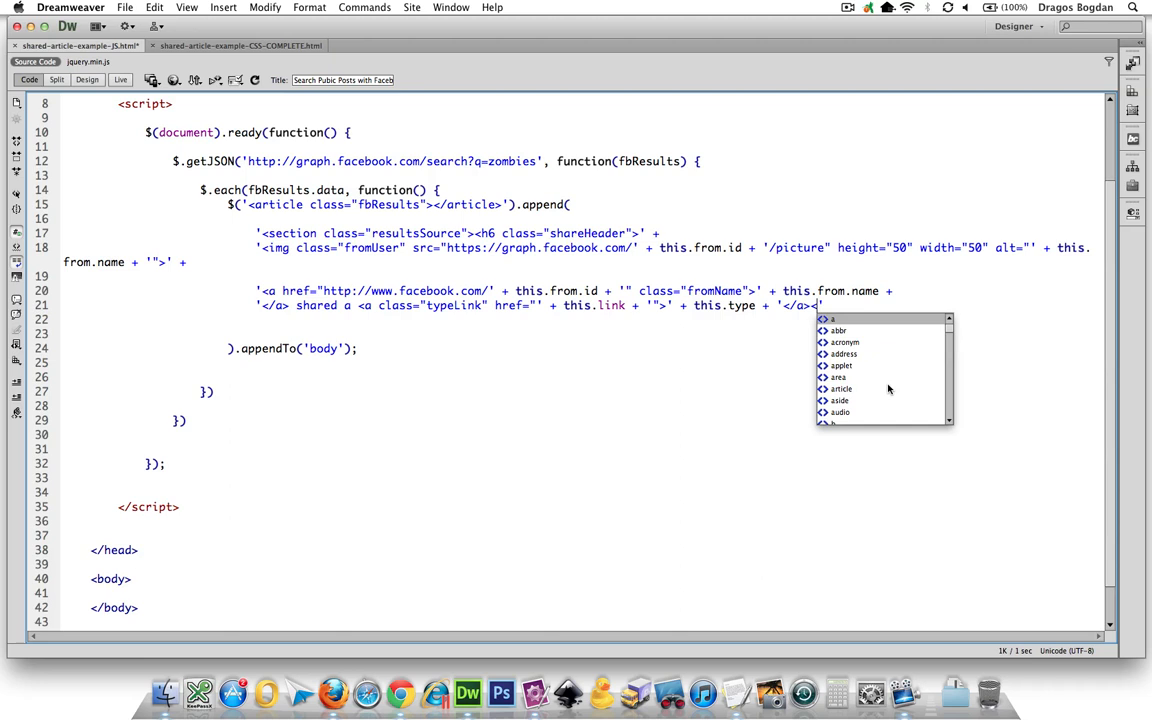
text(h6>)
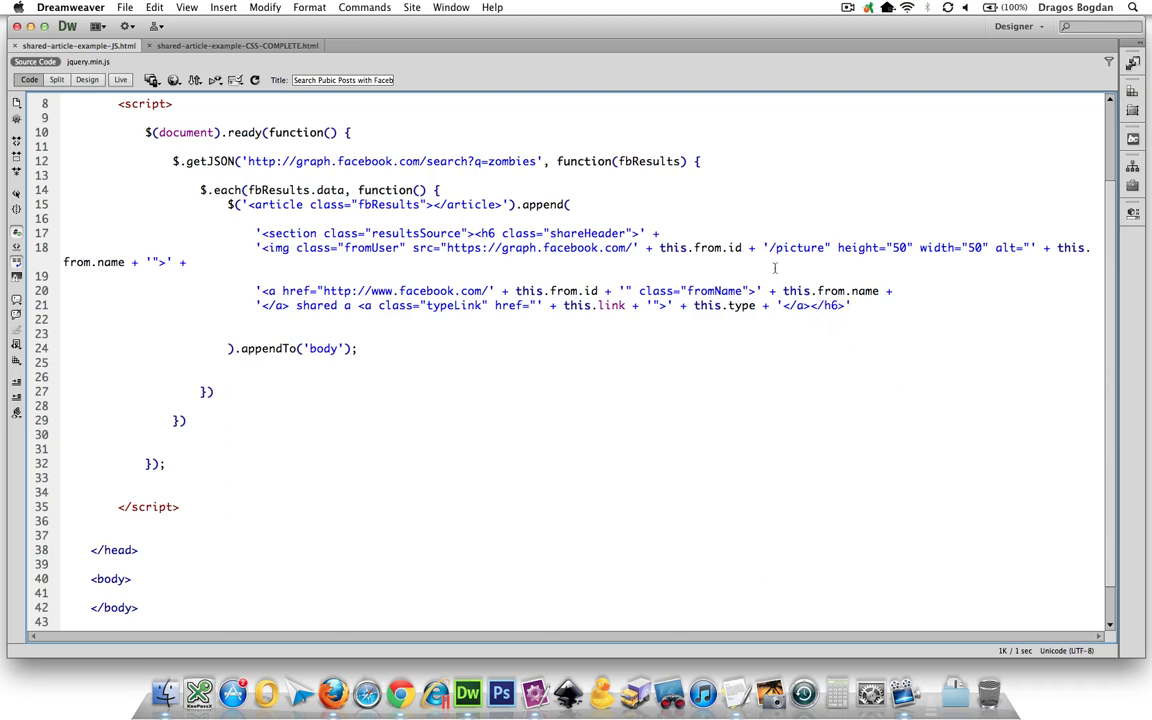
click(845, 305)
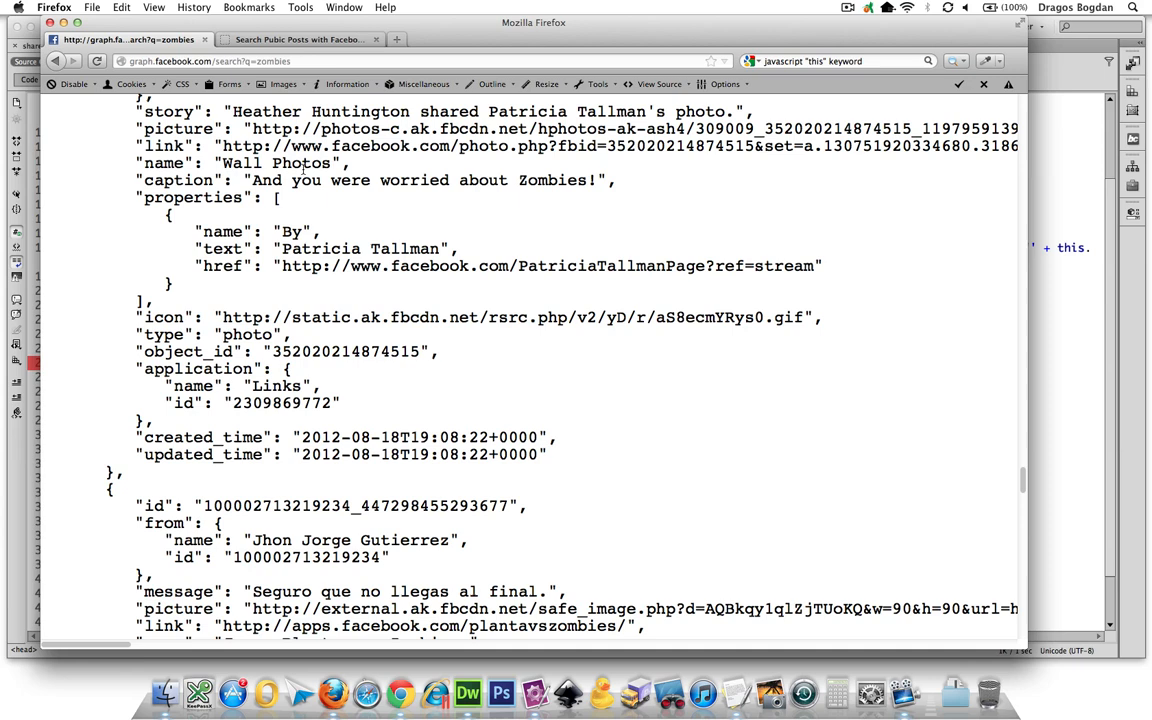
Copy the <time class="createdTime"> markup from the complete example into a new append-string line
click(467, 692)
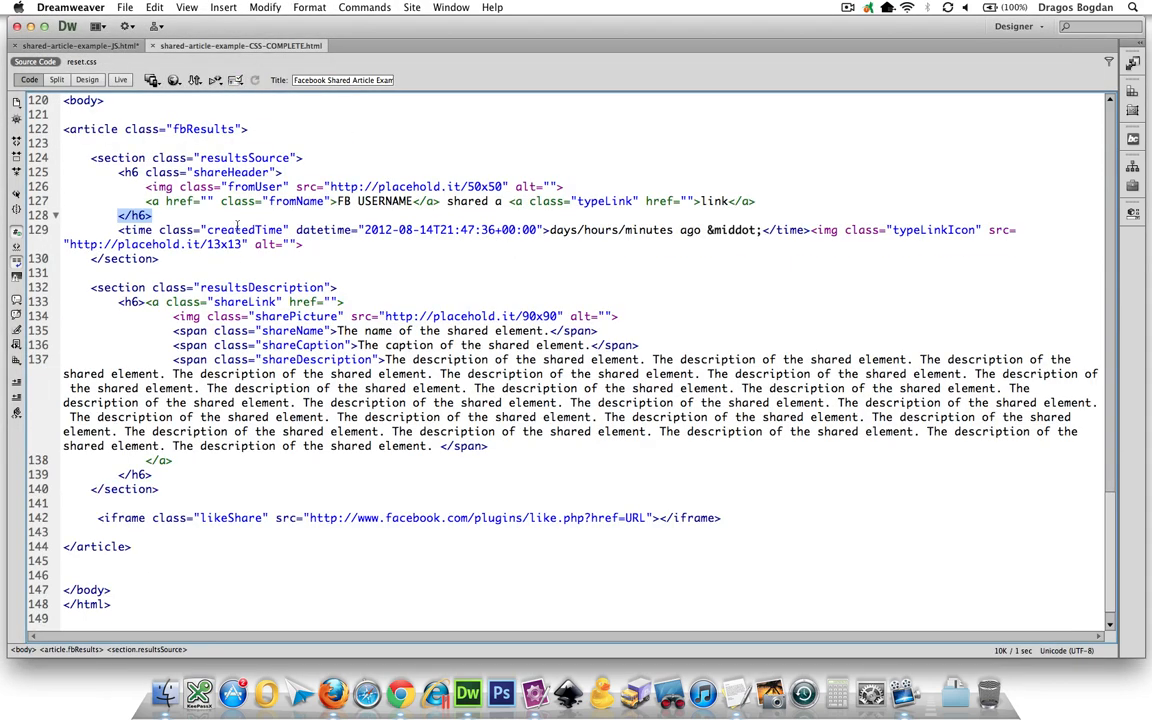
click(156, 230)
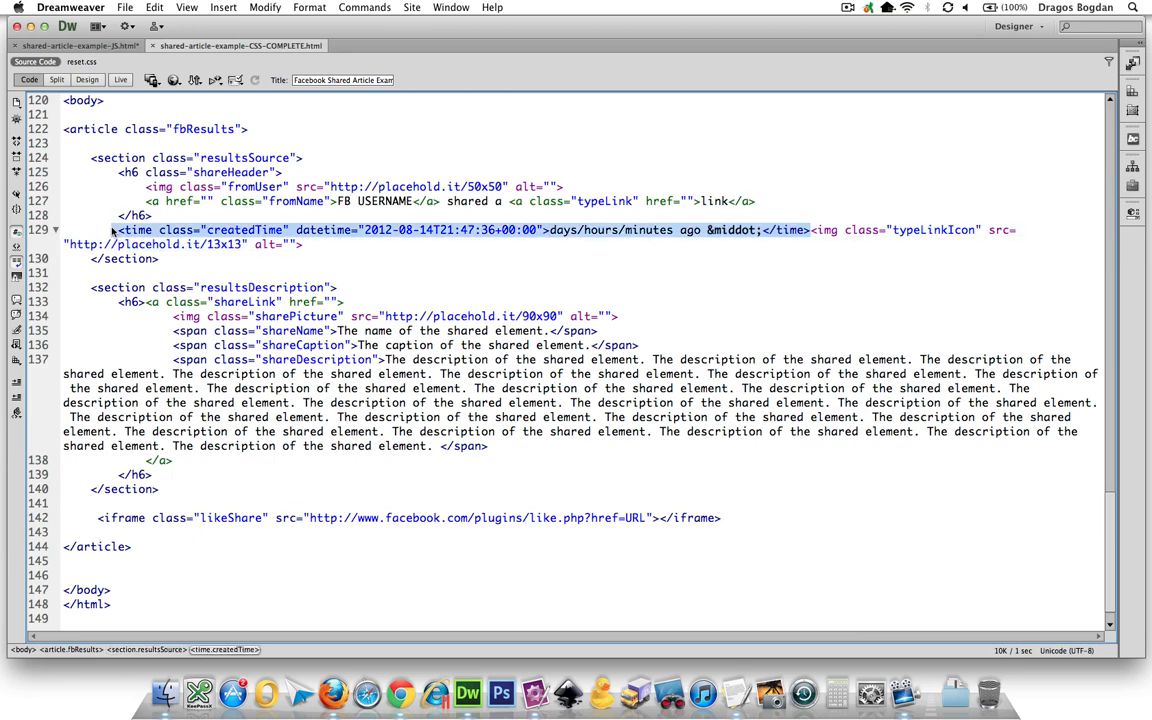
click(75, 45)
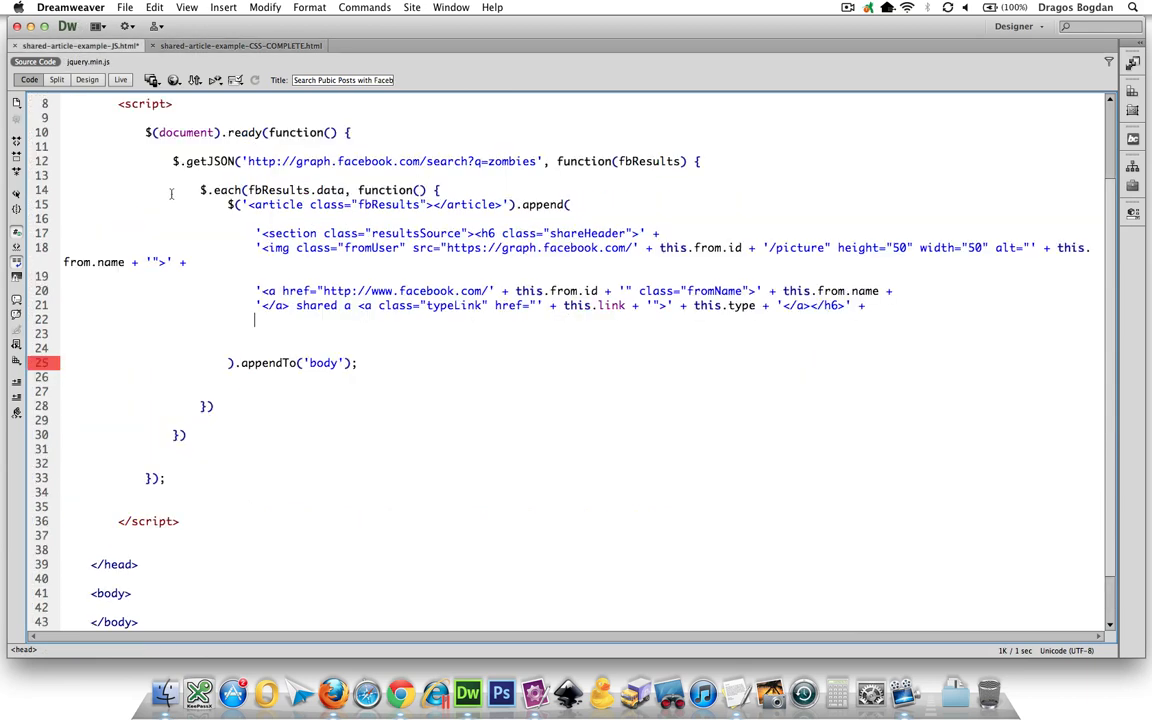
text('<time class="createdTime" datetime="2012-08-14T21:47:36+00:00">days/hours/minutes ago &middot;</time>)
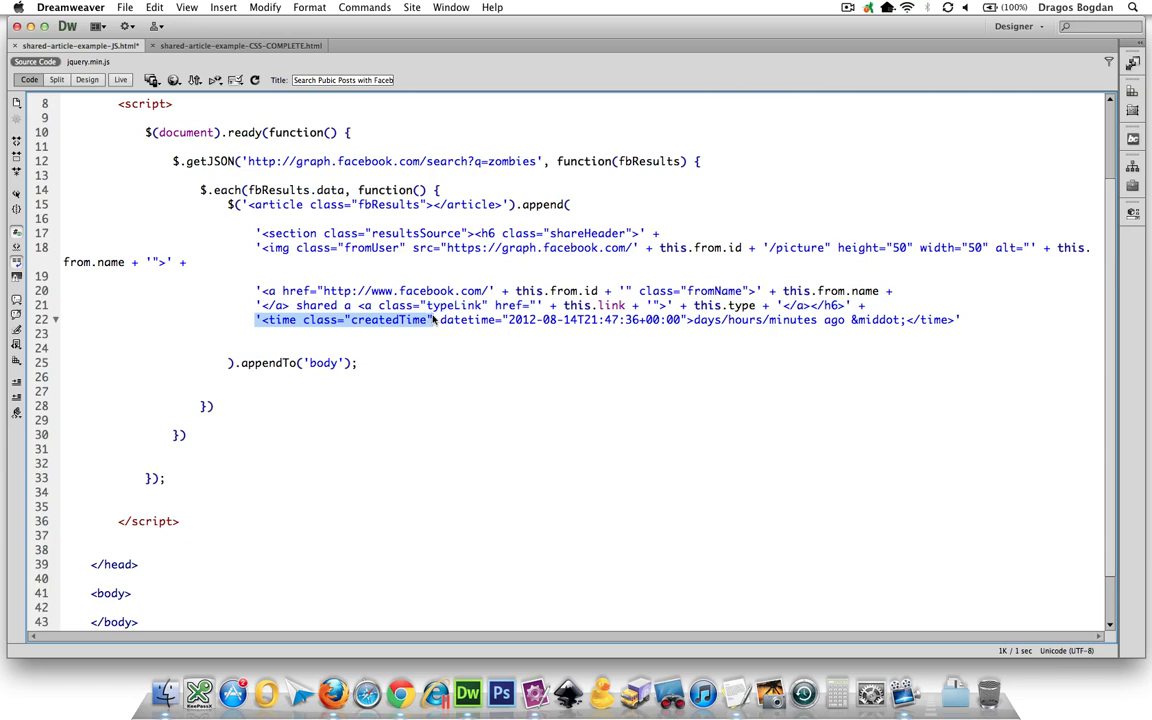
Split the datetime attribute, deleting the hard-coded 2012-08-14 date and starting a this. reference
click(255, 319)
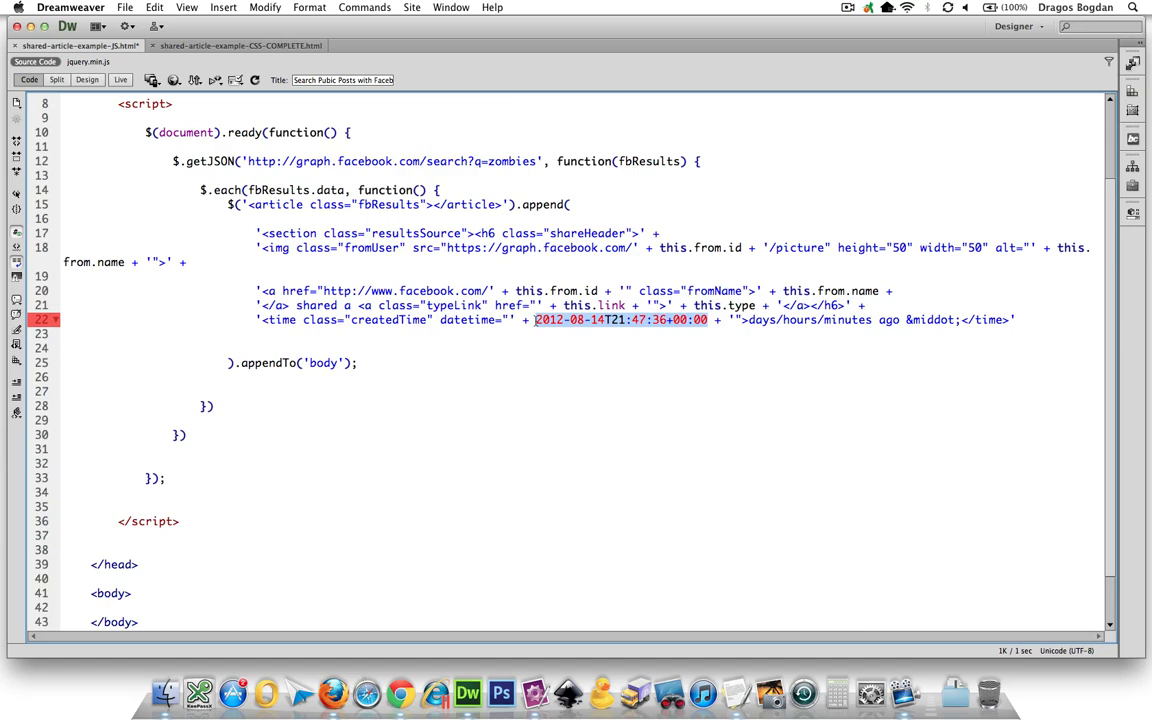
key(Delete)
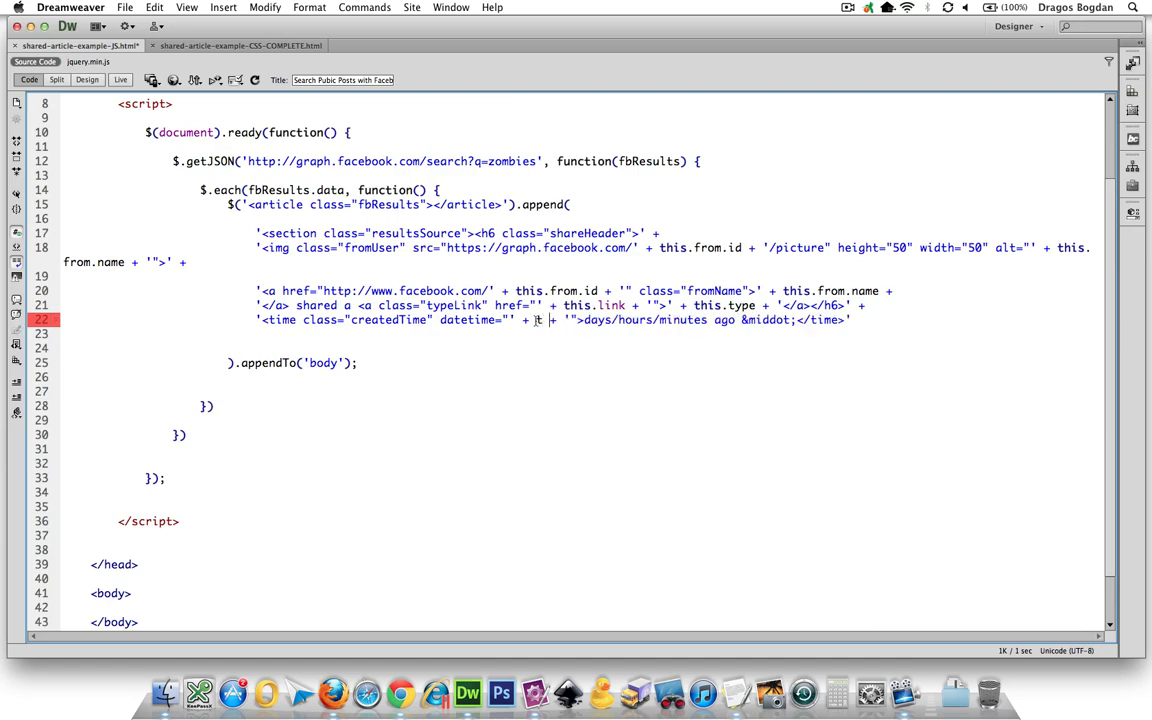
text(this.)
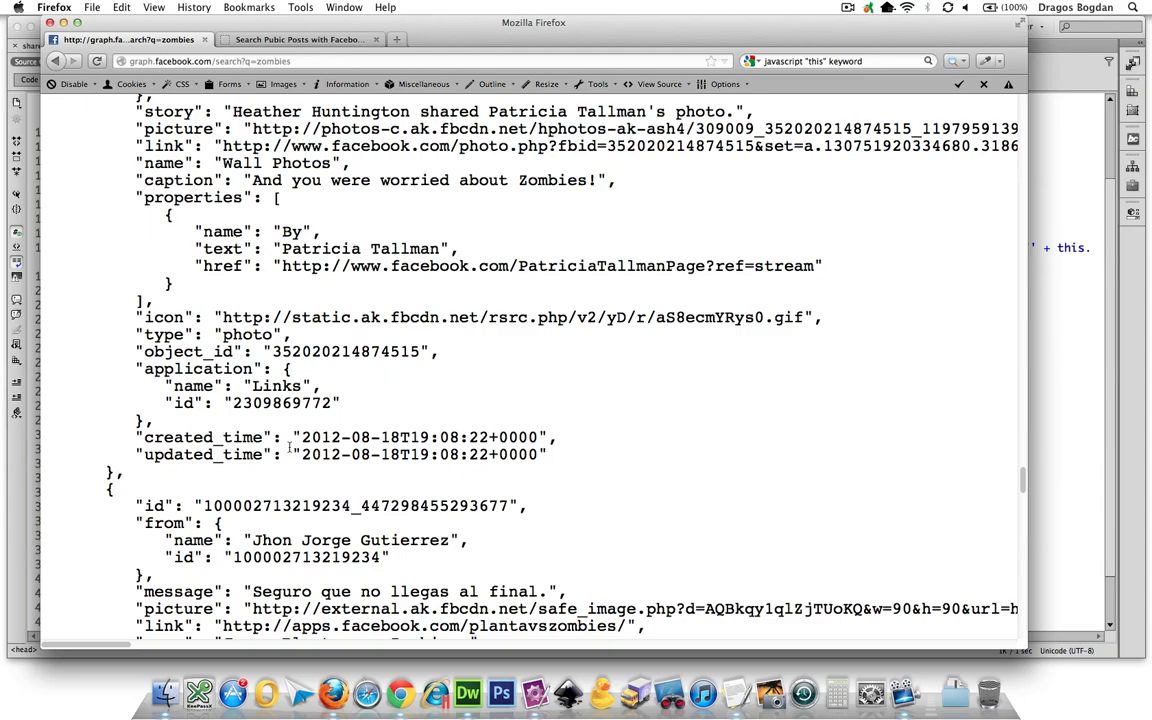
Concatenate this.created_time in place of the days/hours/minutes ago placeholder text
scroll(up, 3)
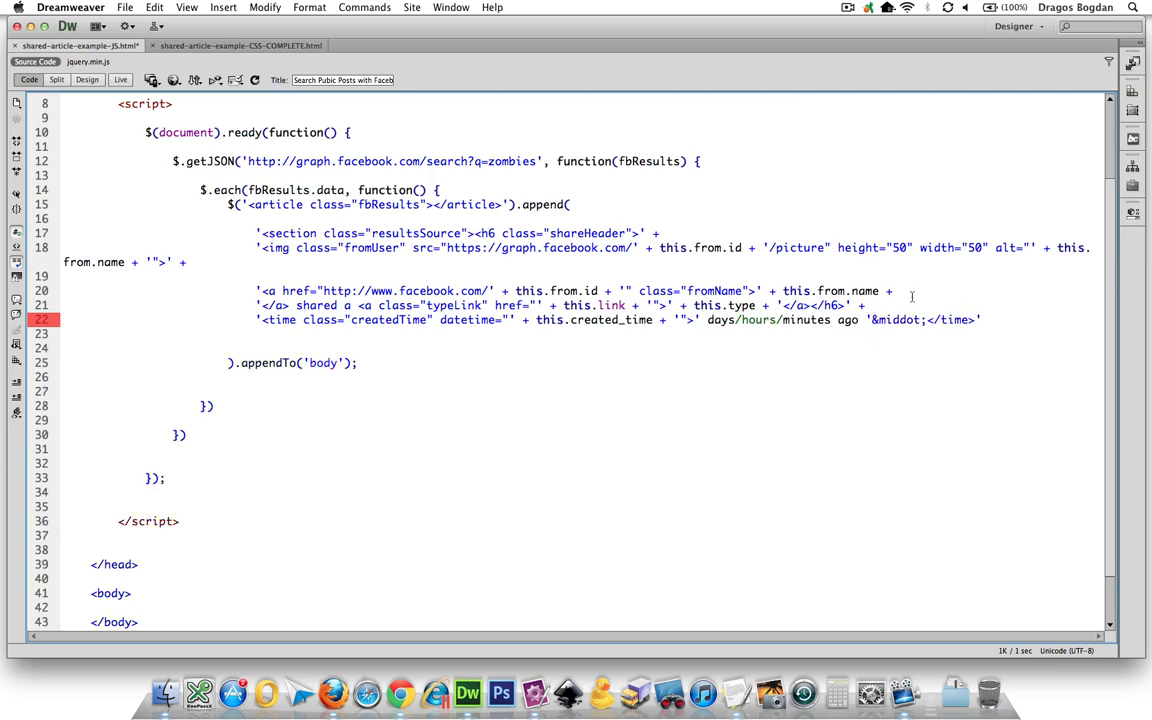
text(+)
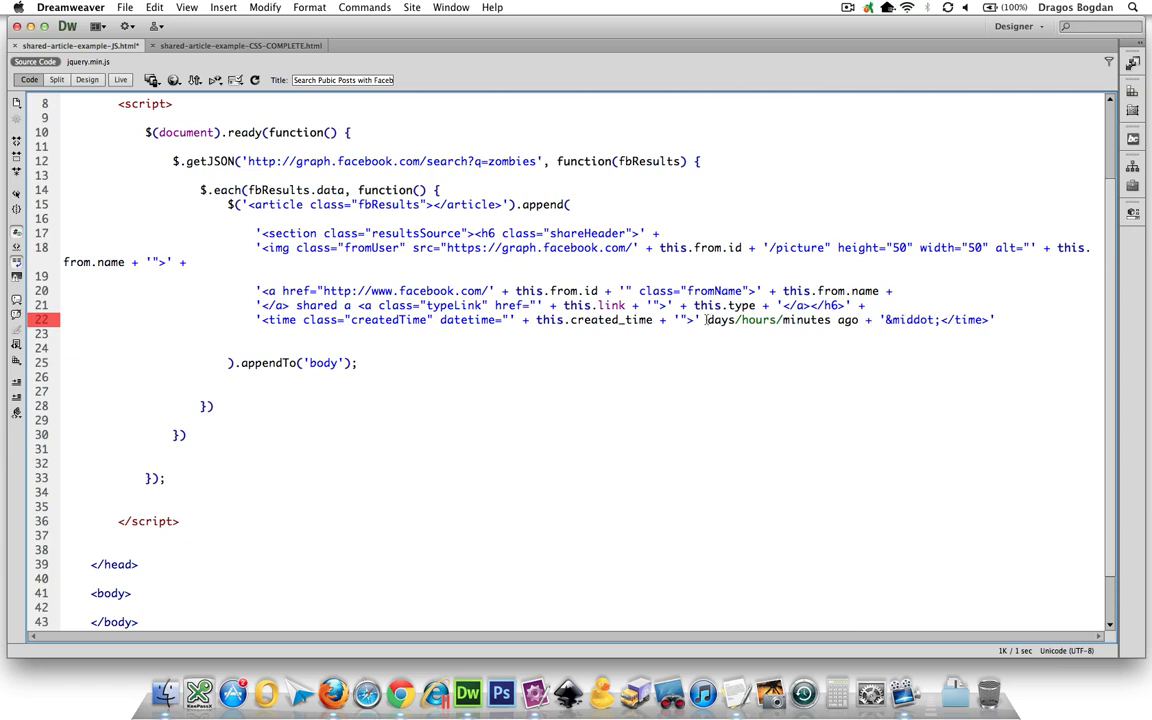
double_click(795, 319)
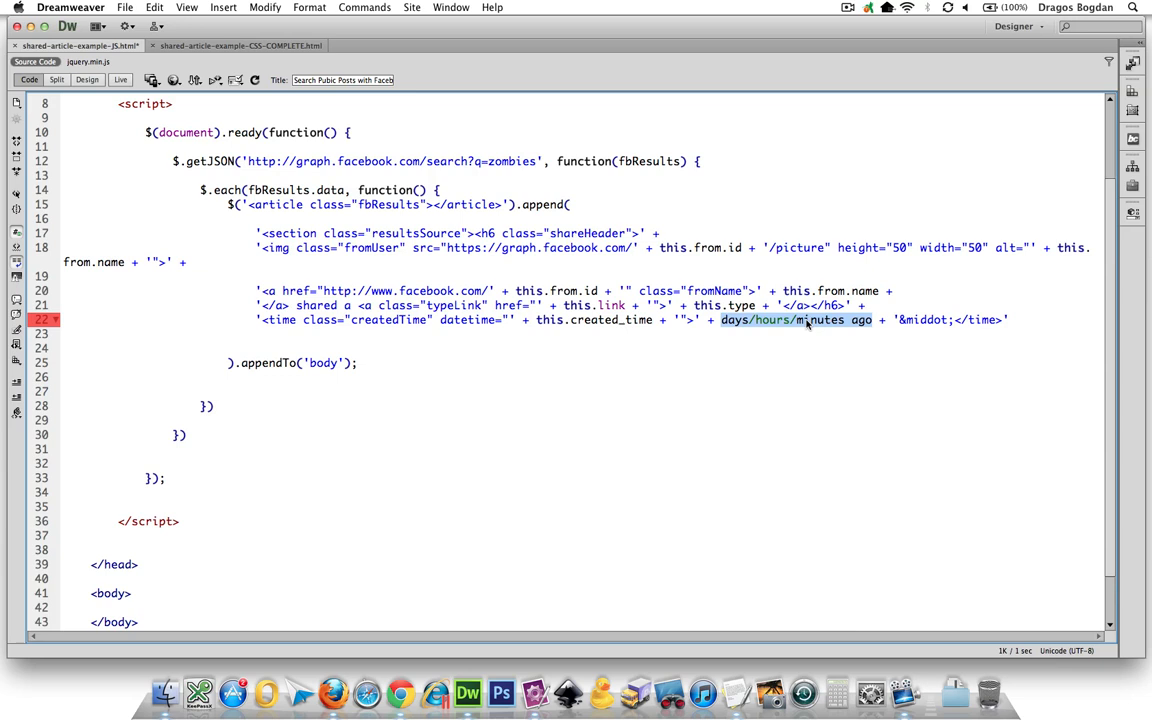
double_click(580, 320)
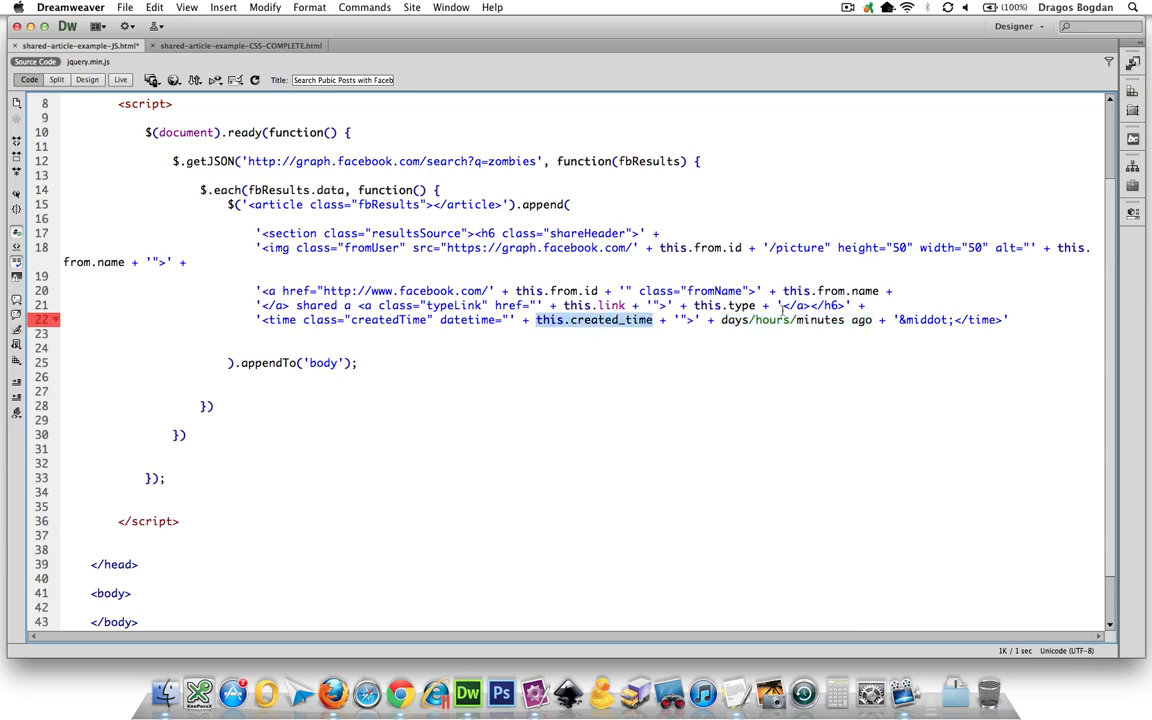
double_click(790, 319)
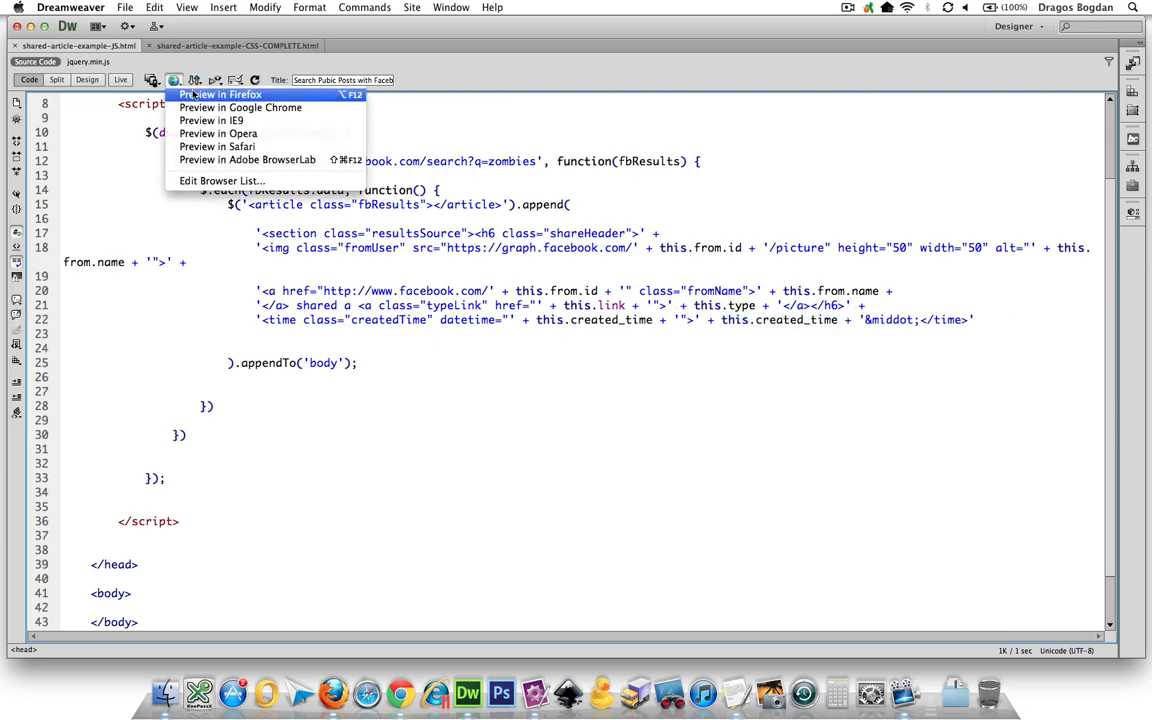
Preview the ISO created dates in Firefox and close the empty New Tab
click(218, 94)
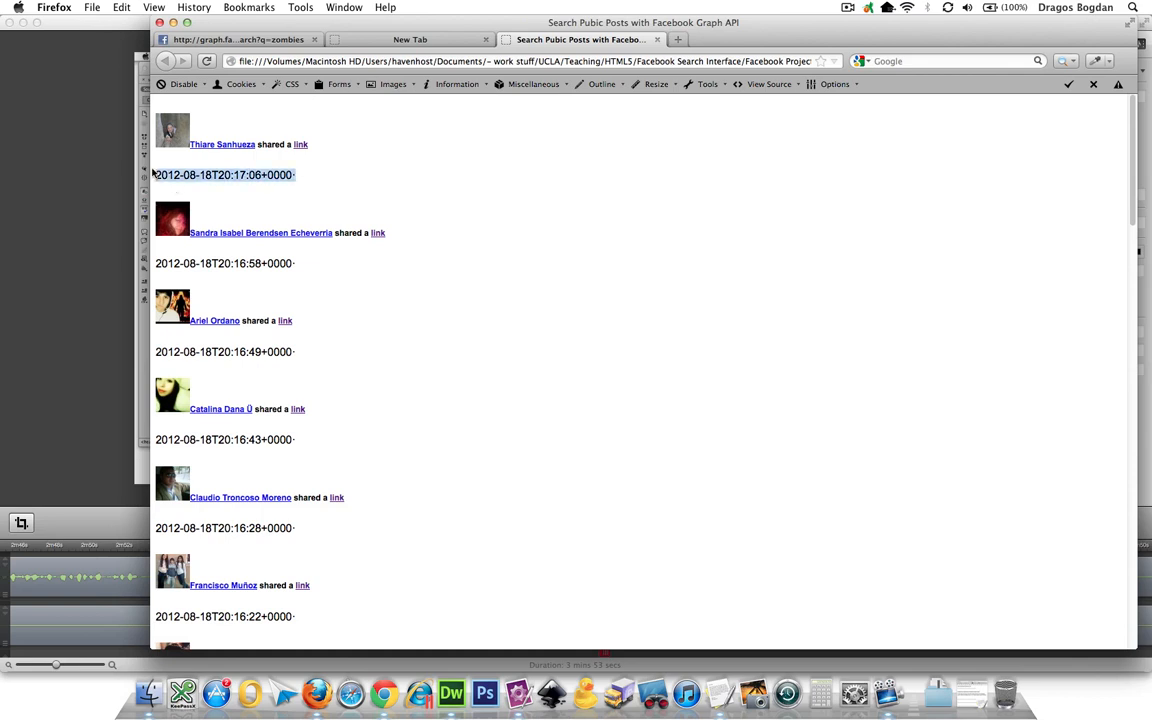
mouse_move(326, 101)
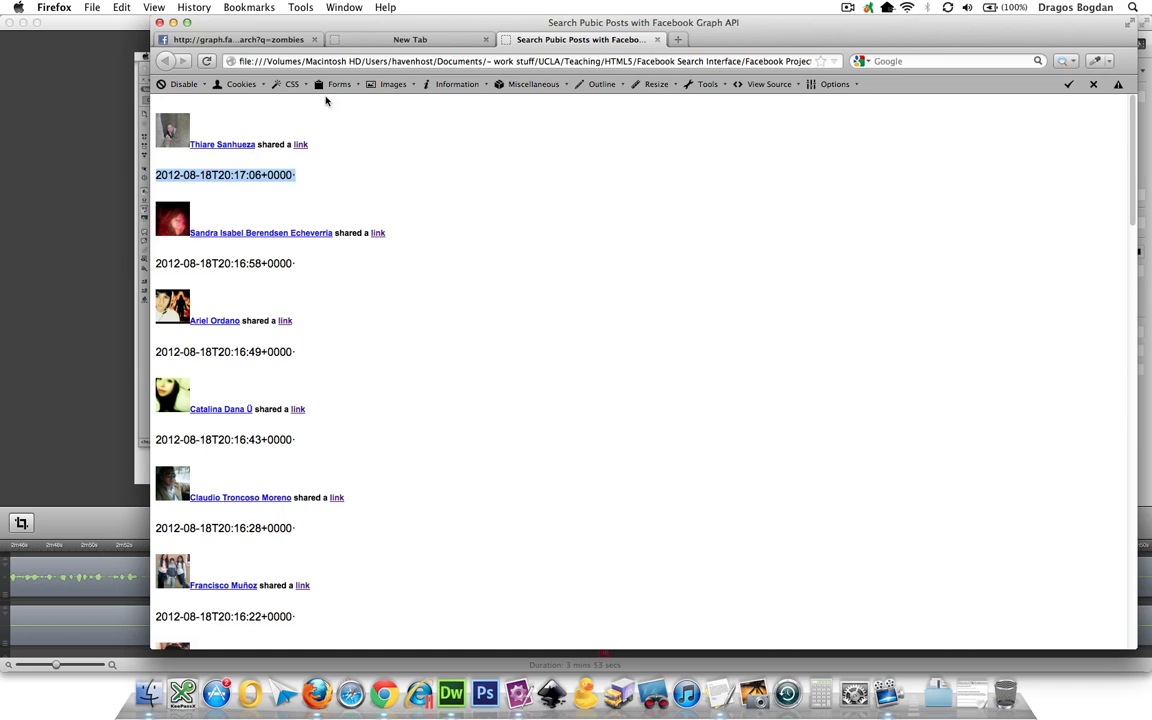
mouse_move(266, 231)
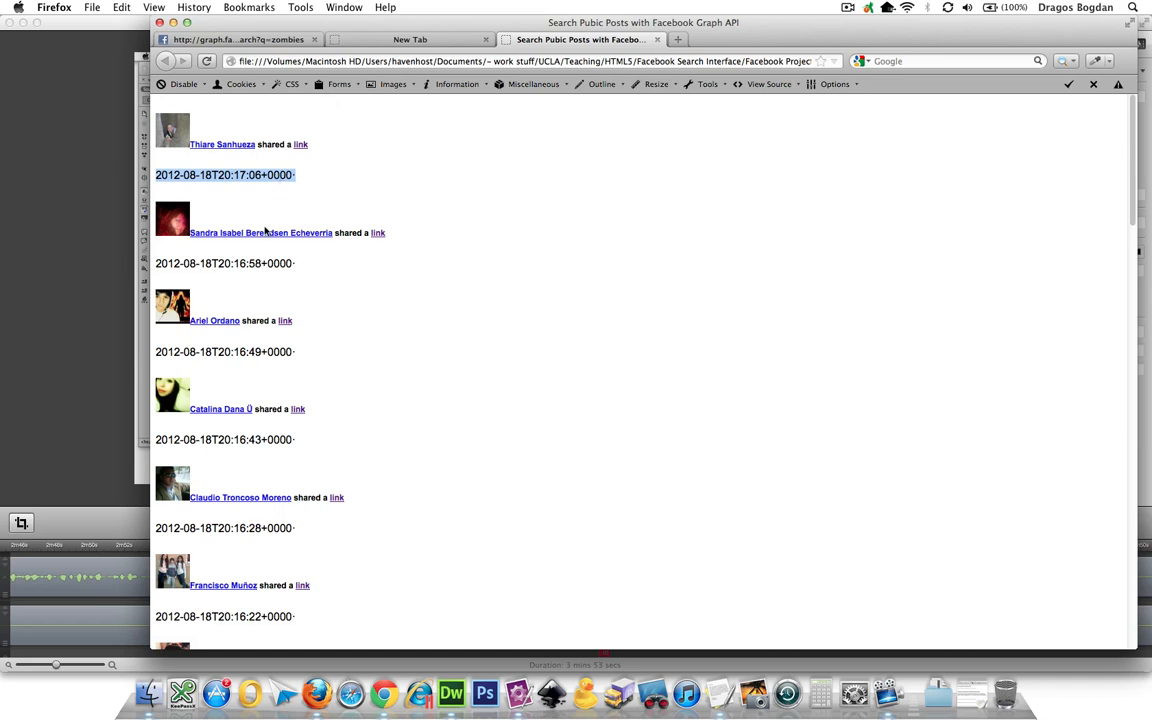
mouse_move(360, 345)
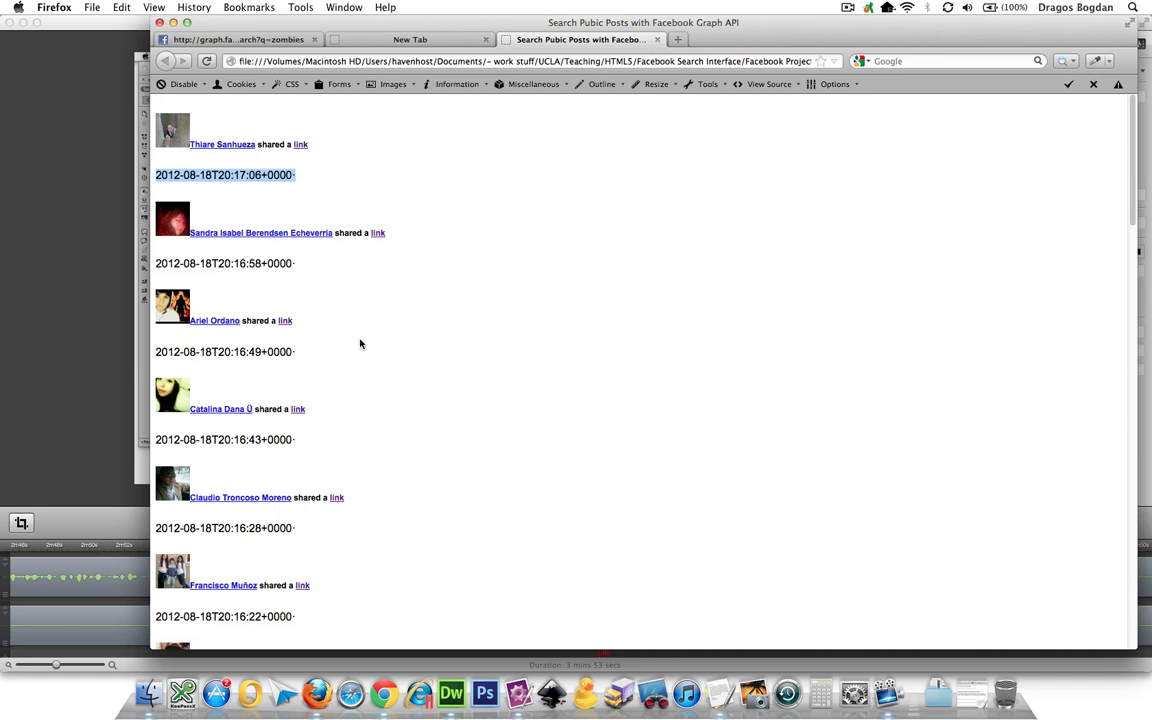
mouse_move(373, 100)
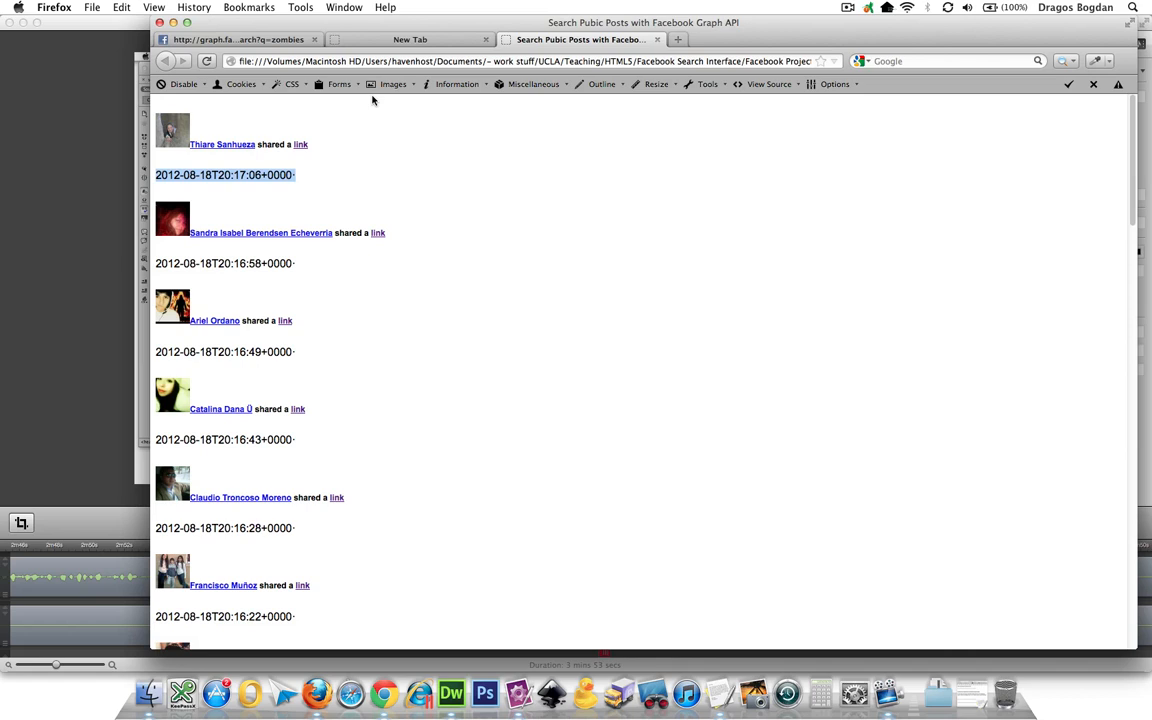
mouse_move(338, 174)
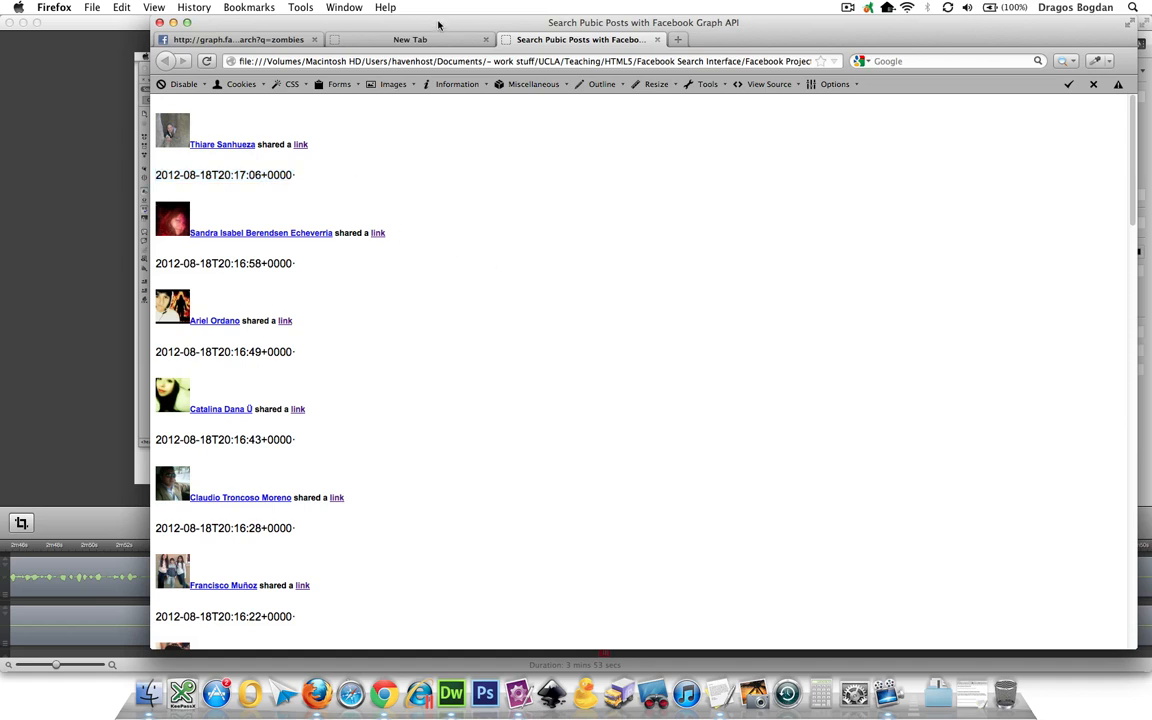
click(486, 39)
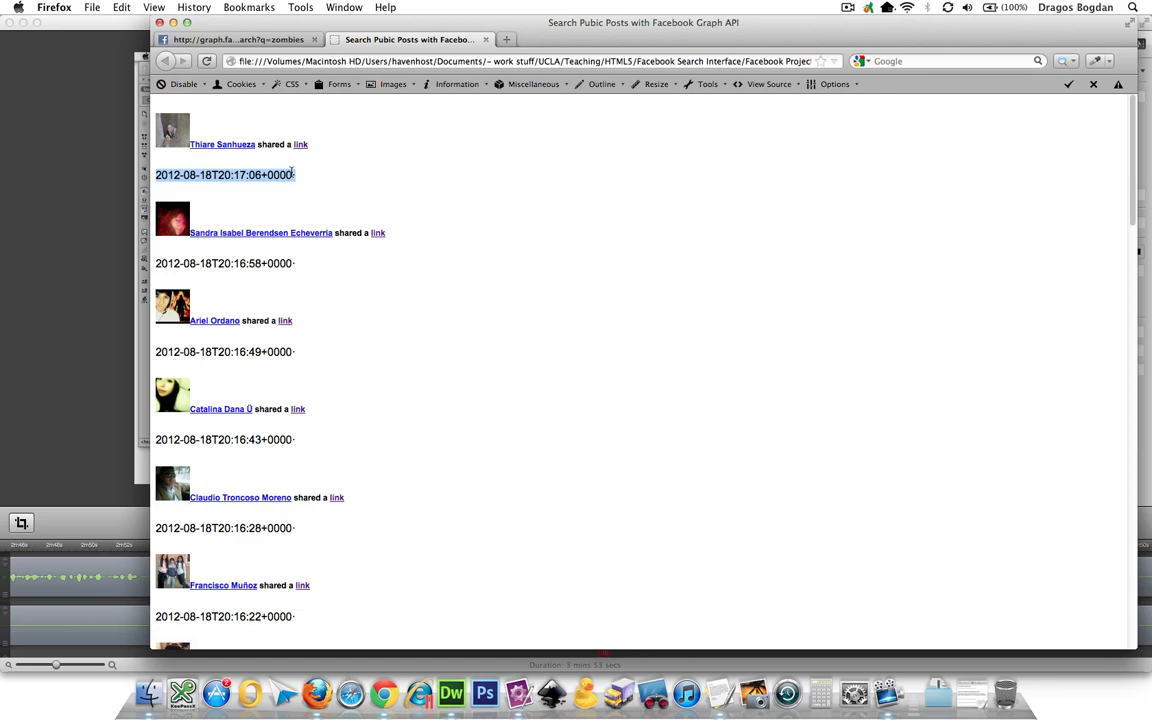
click(240, 39)
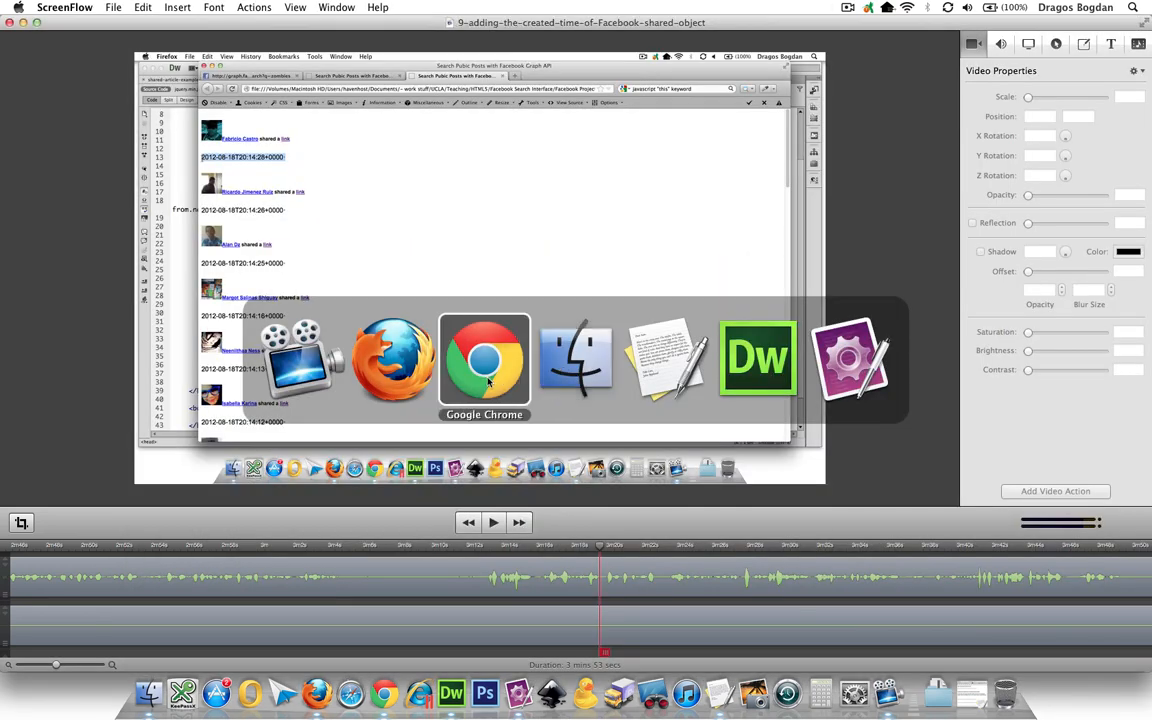
Switch to Chrome and scroll through the C# Pretty Date snippet page
click(484, 360)
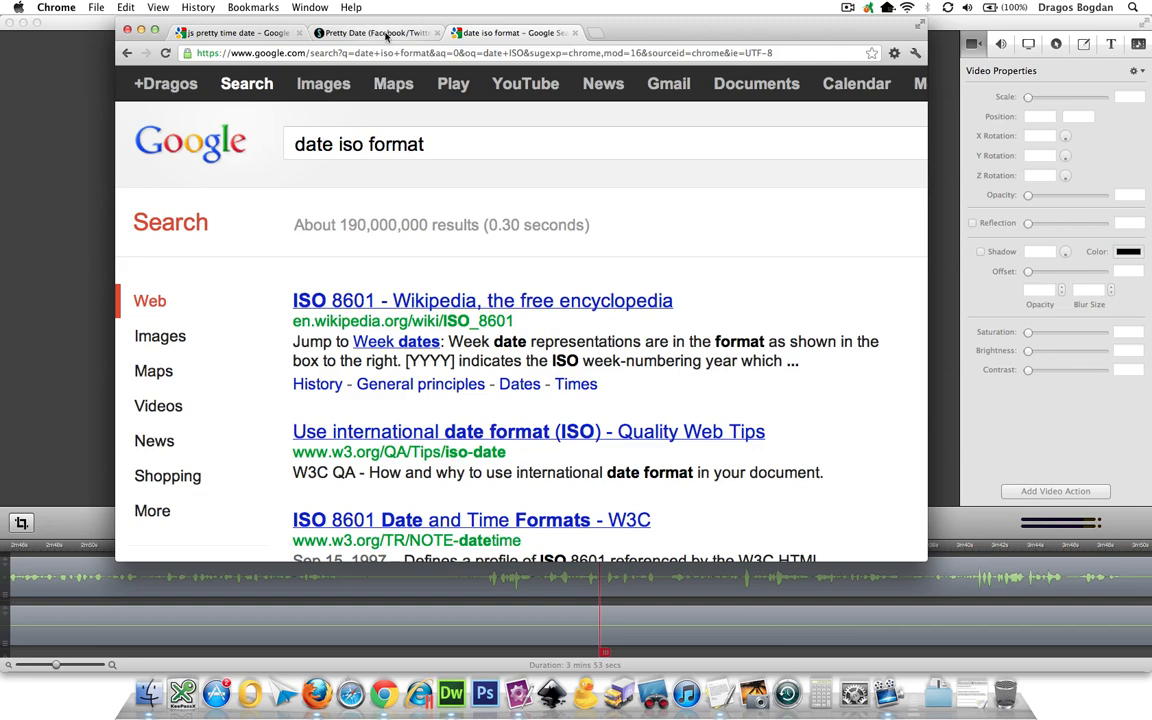
click(375, 32)
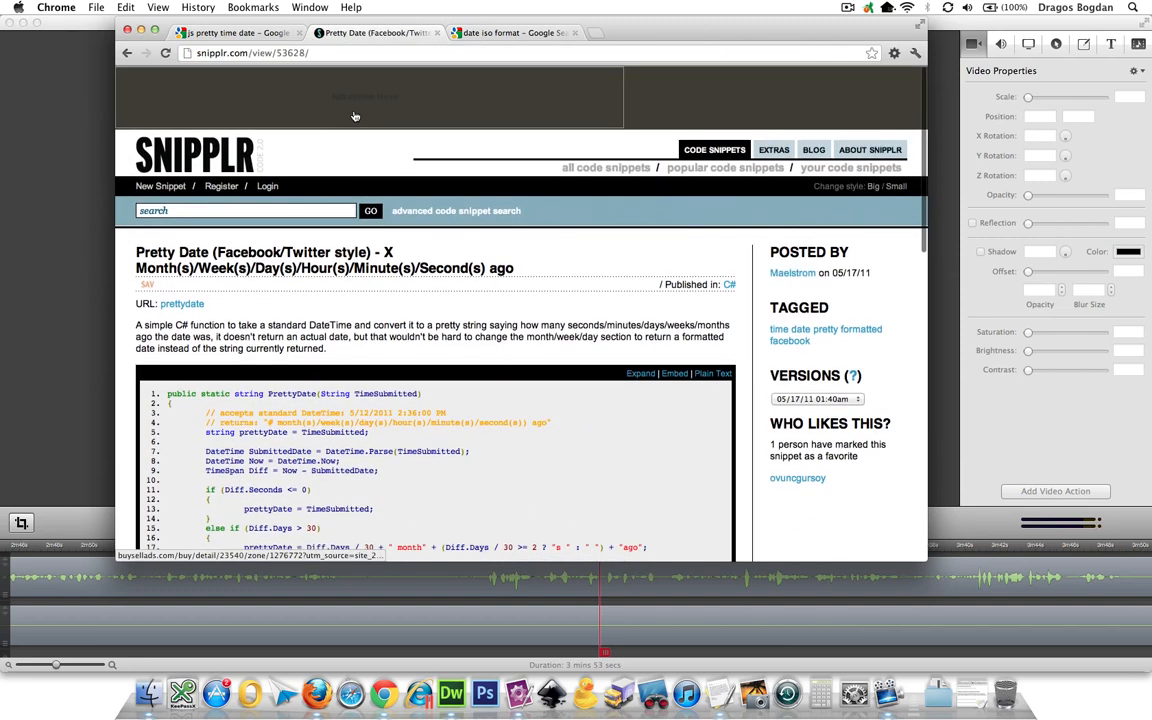
mouse_move(355, 116)
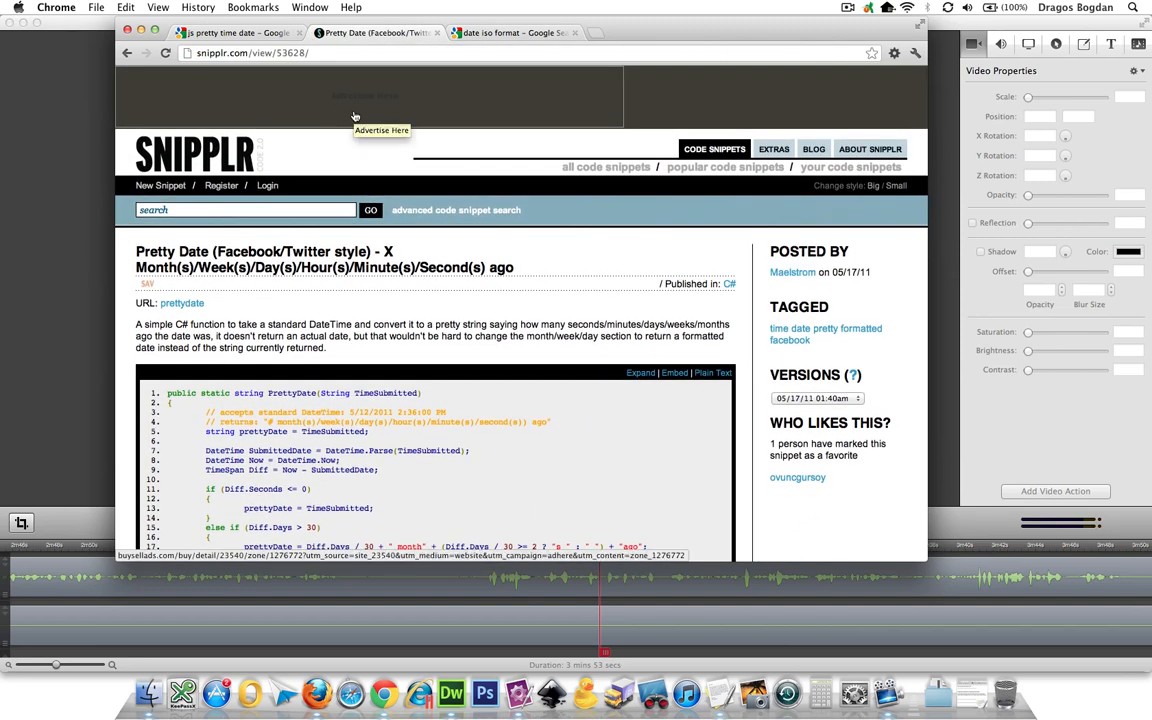
scroll(down, 3)
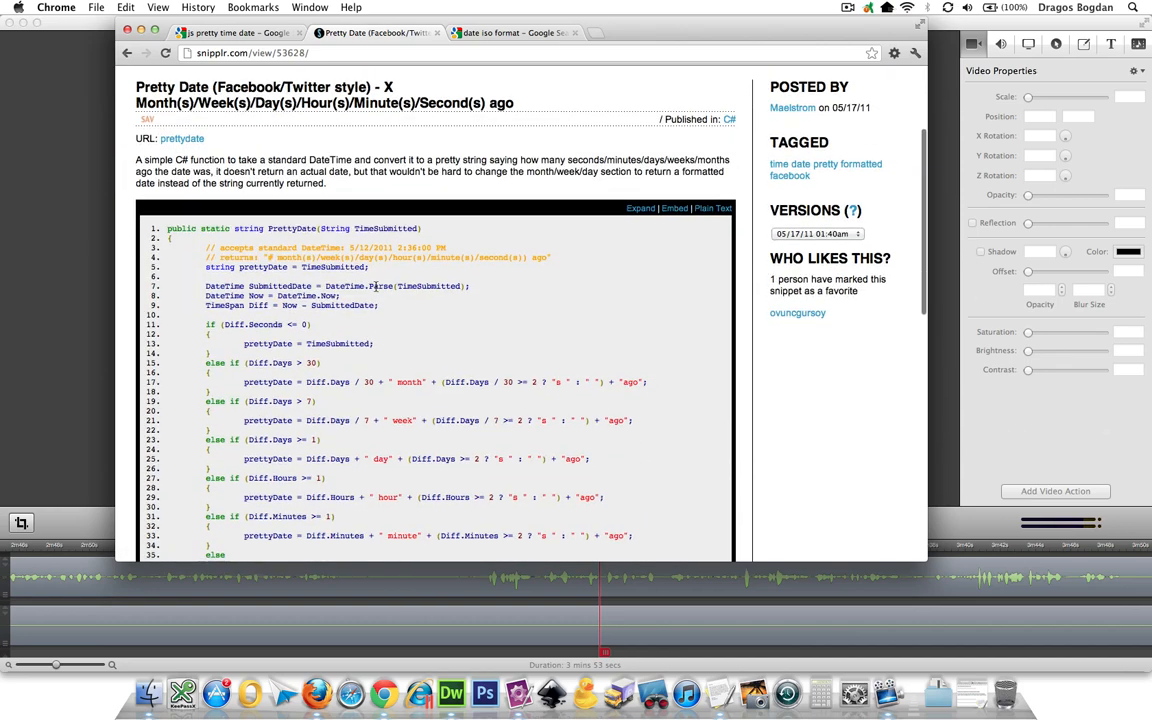
scroll(down, 3)
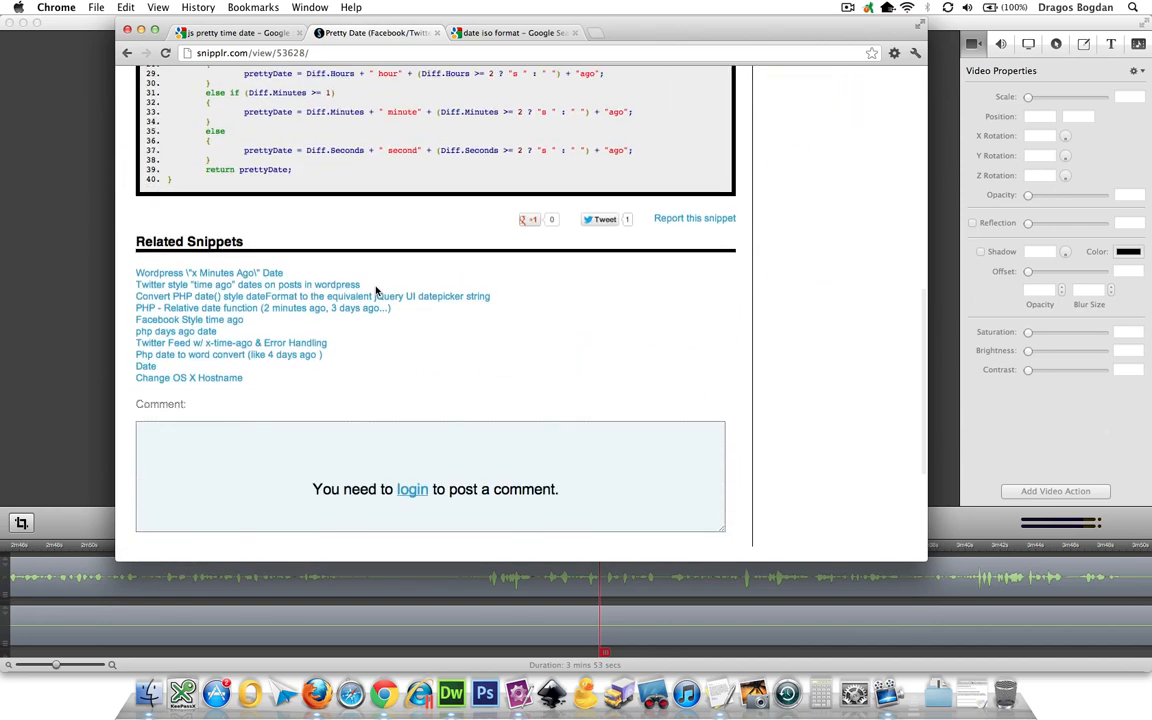
scroll(up, 3)
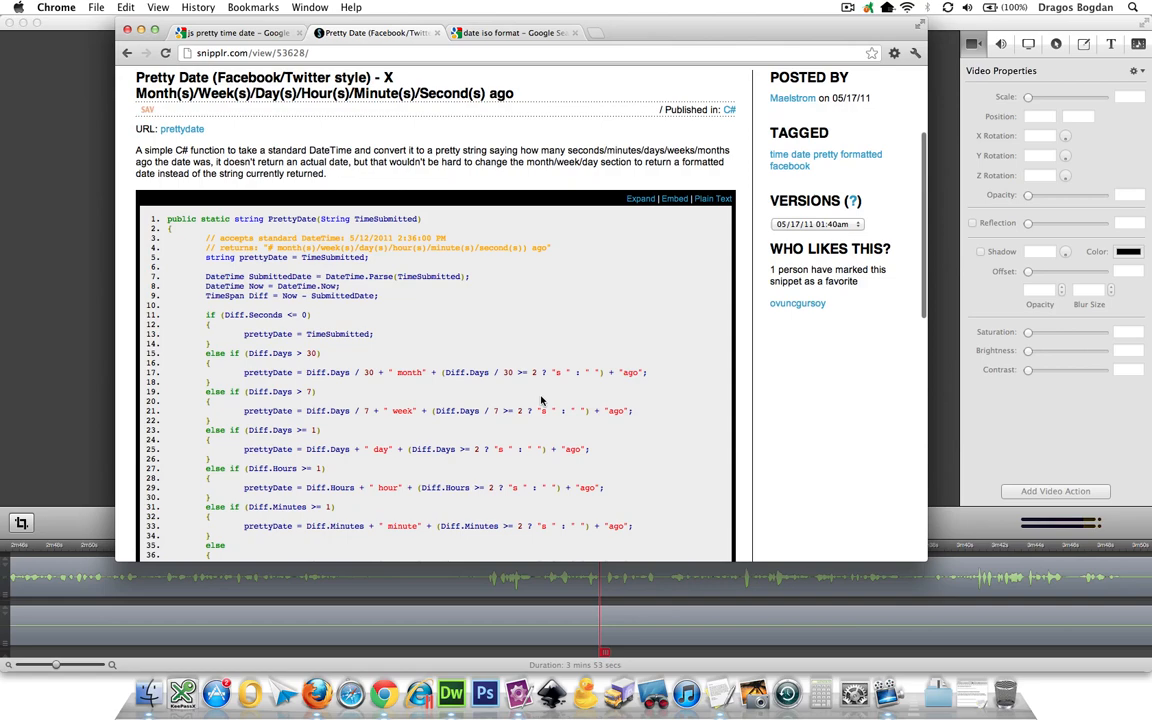
Scroll the Google results for 'js pretty time date' listing pretty-date libraries
click(234, 32)
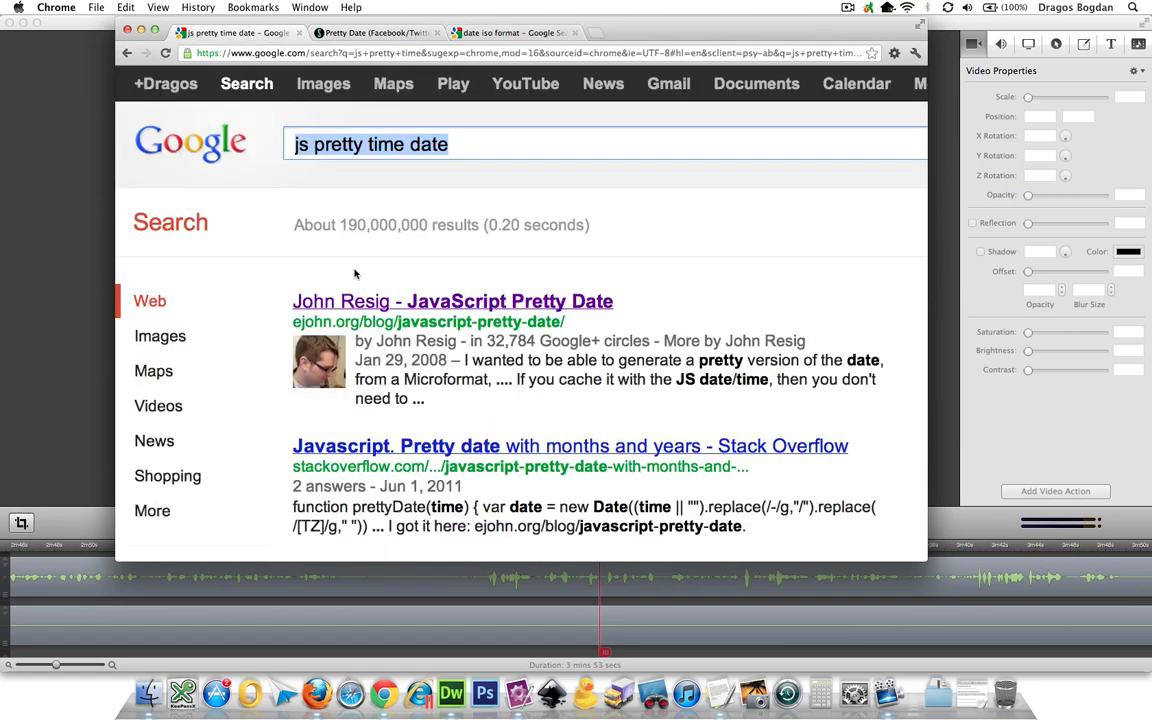
scroll(down, 3)
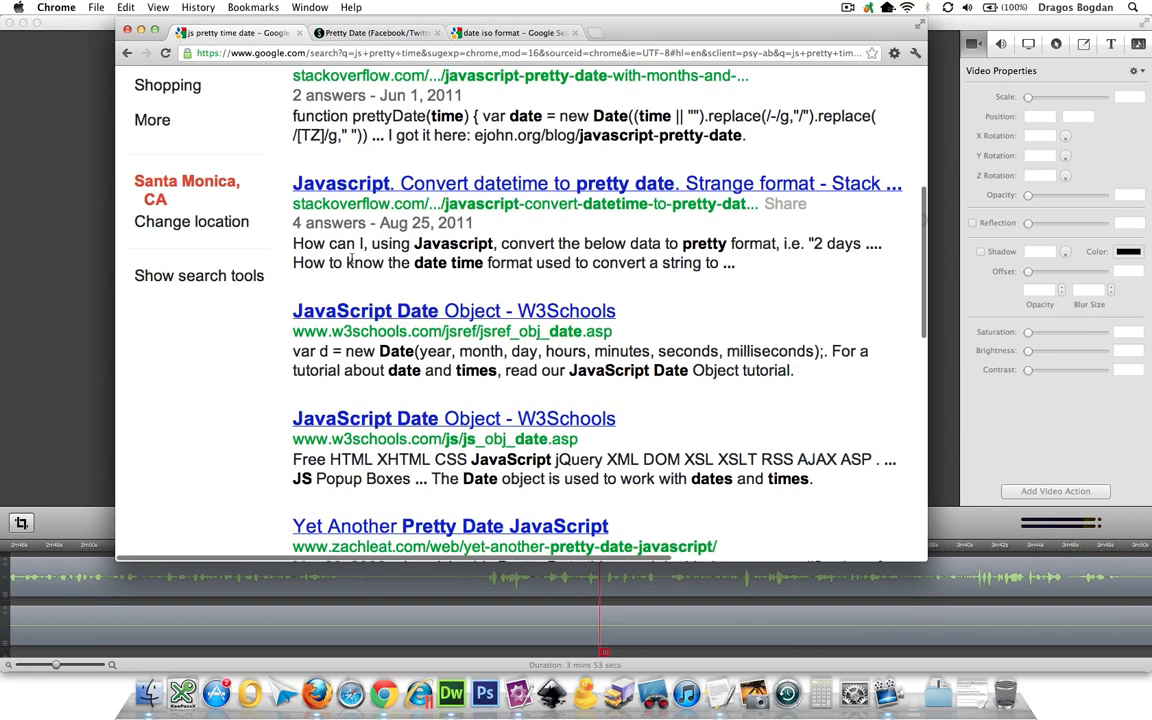
scroll(down, 3)
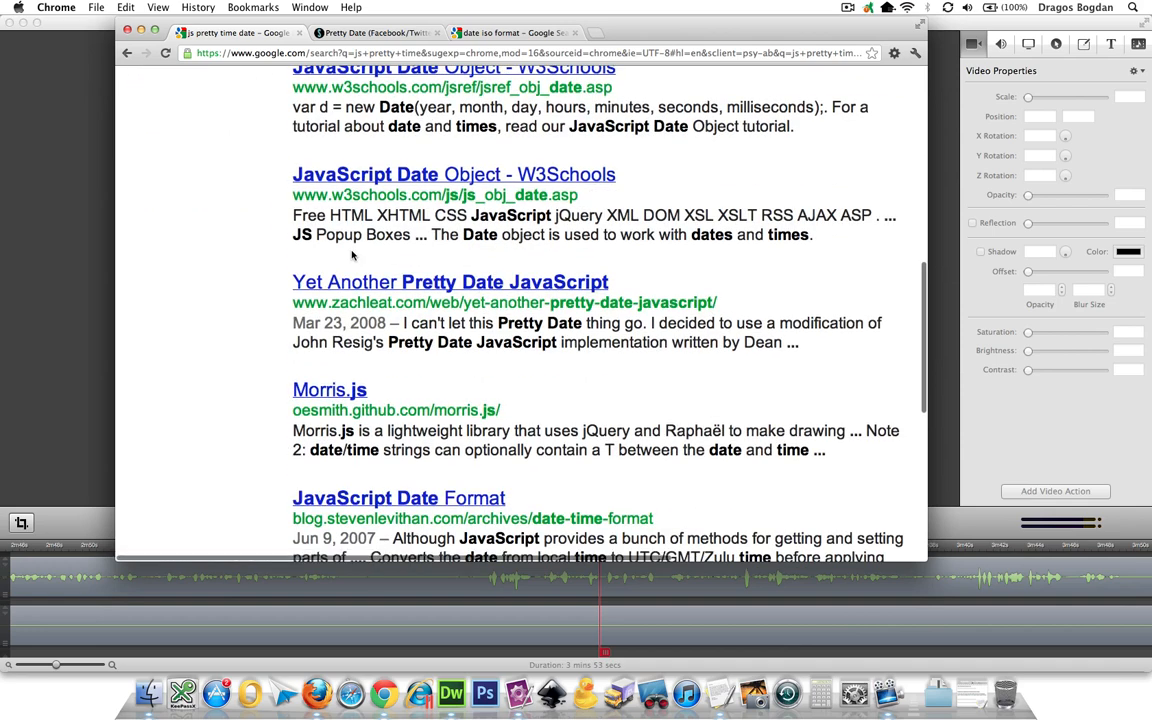
scroll(down, 3)
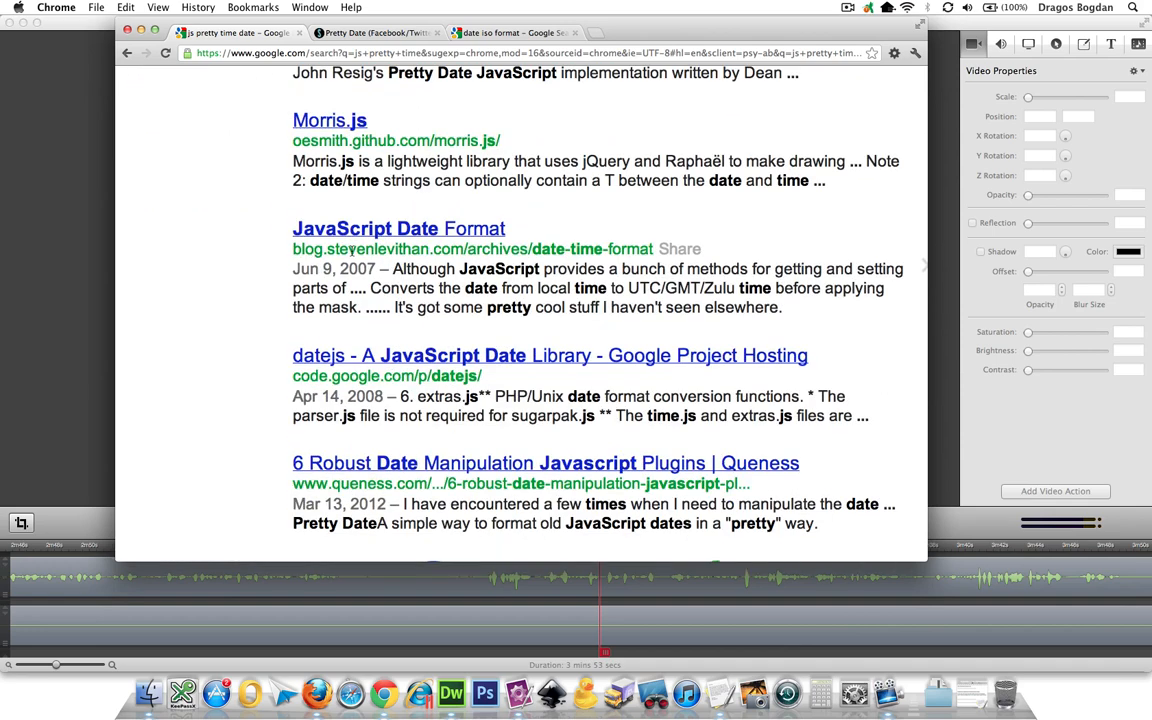